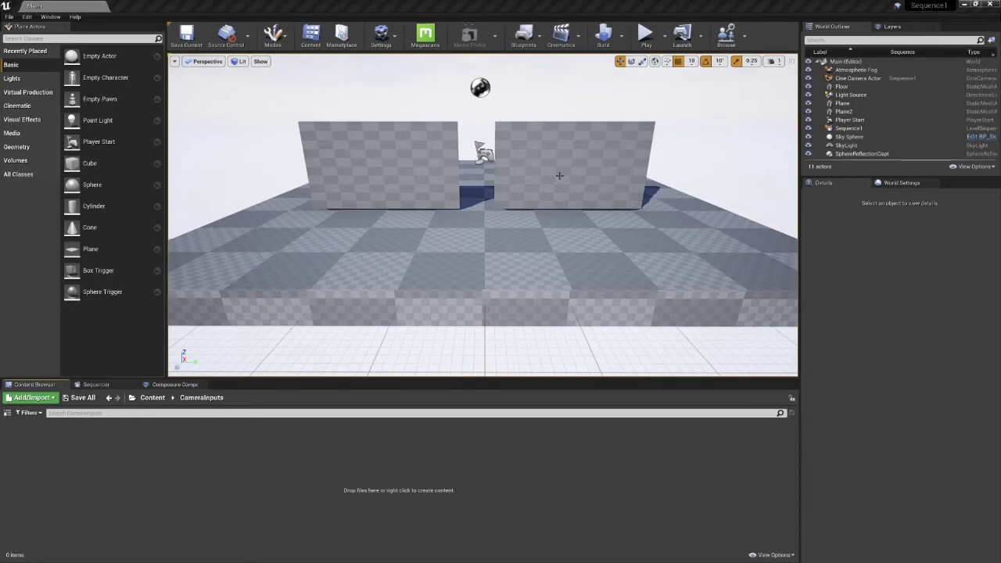
mouse_move(482, 196)
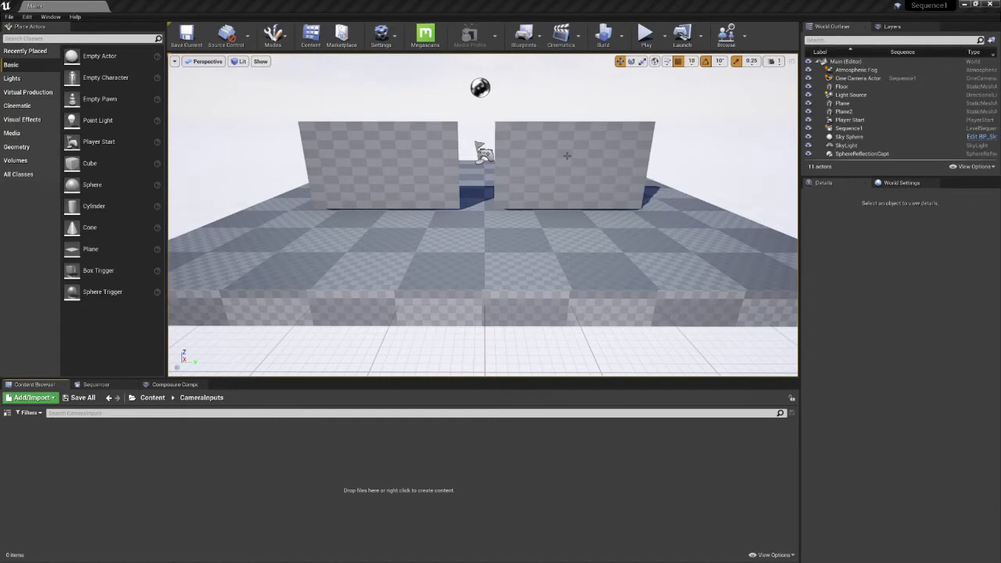
mouse_move(160, 463)
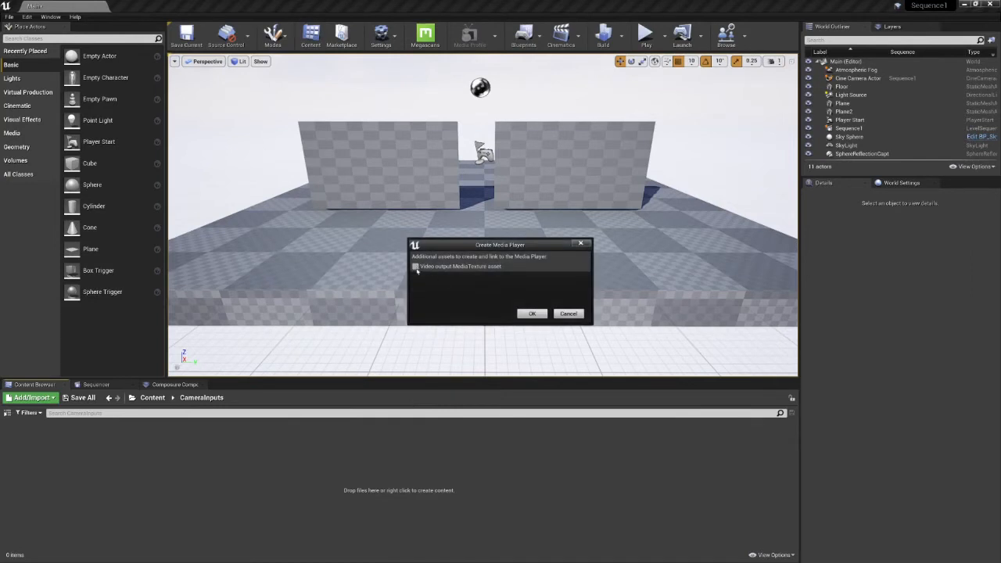
Create the CAMERA1 media player with its CAMERA1_Video output texture
click(532, 313)
text(CAMERA1)
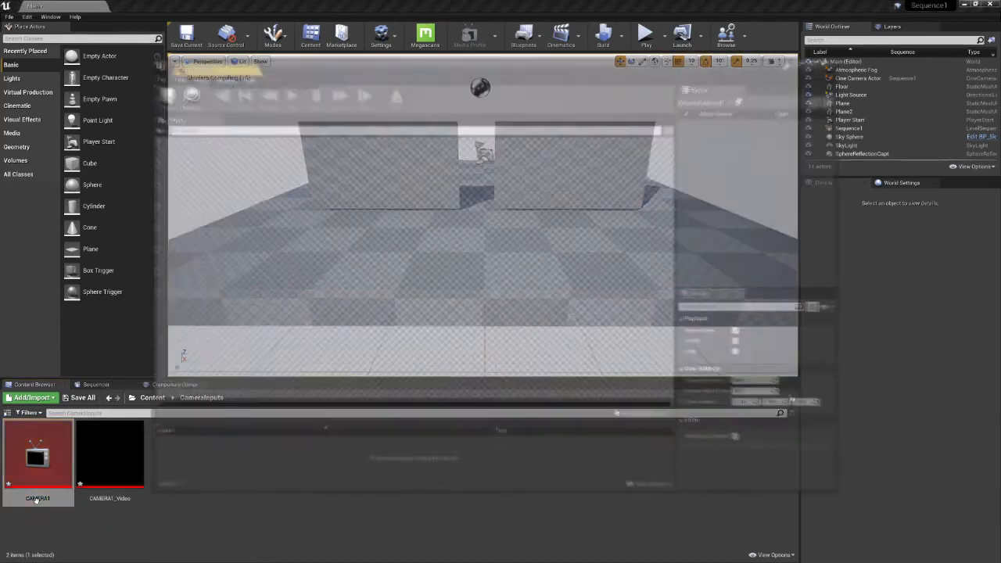
Set CAMERA1's media source to Capture Devices > Video > Cam Link 4K
double_click(38, 457)
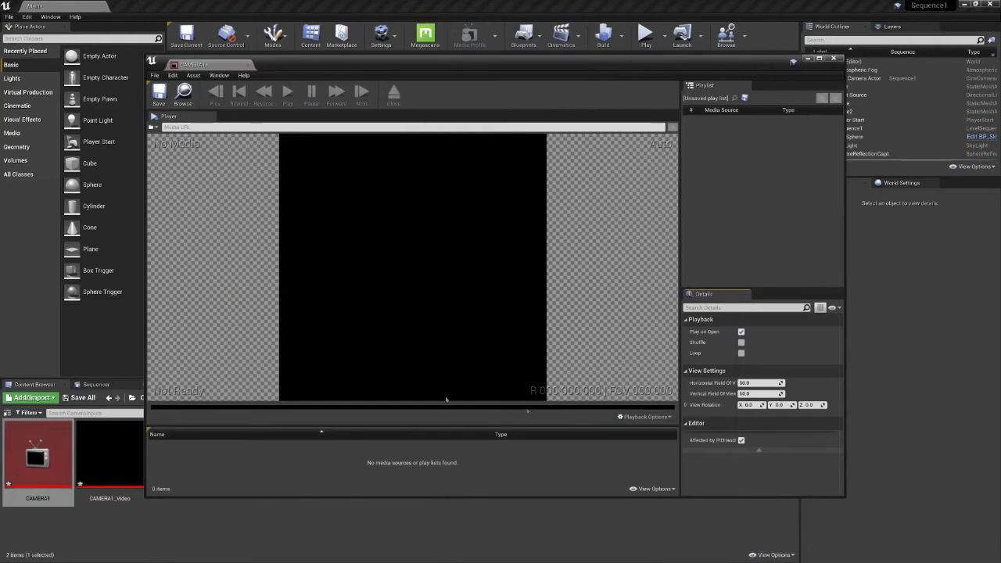
mouse_move(478, 238)
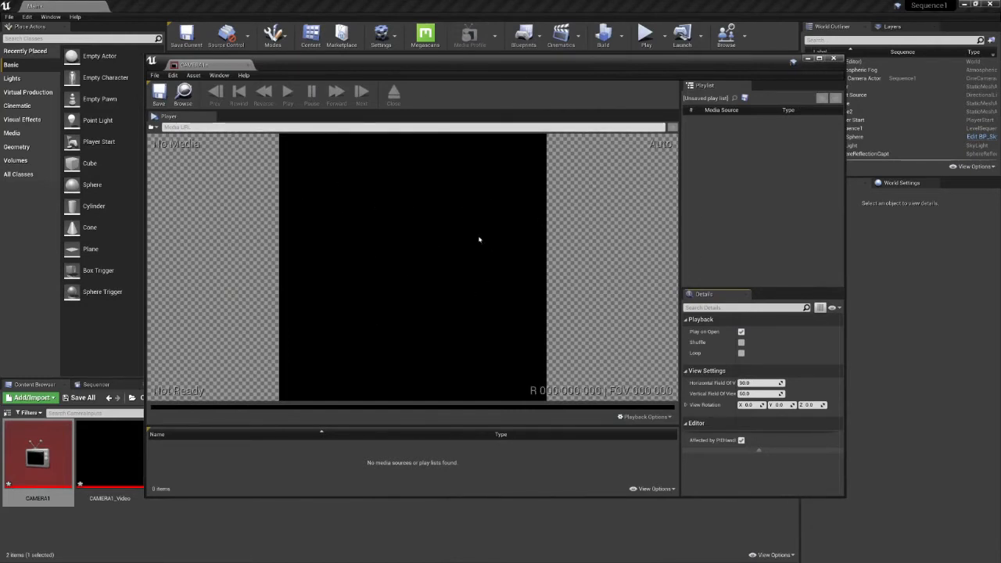
mouse_move(578, 240)
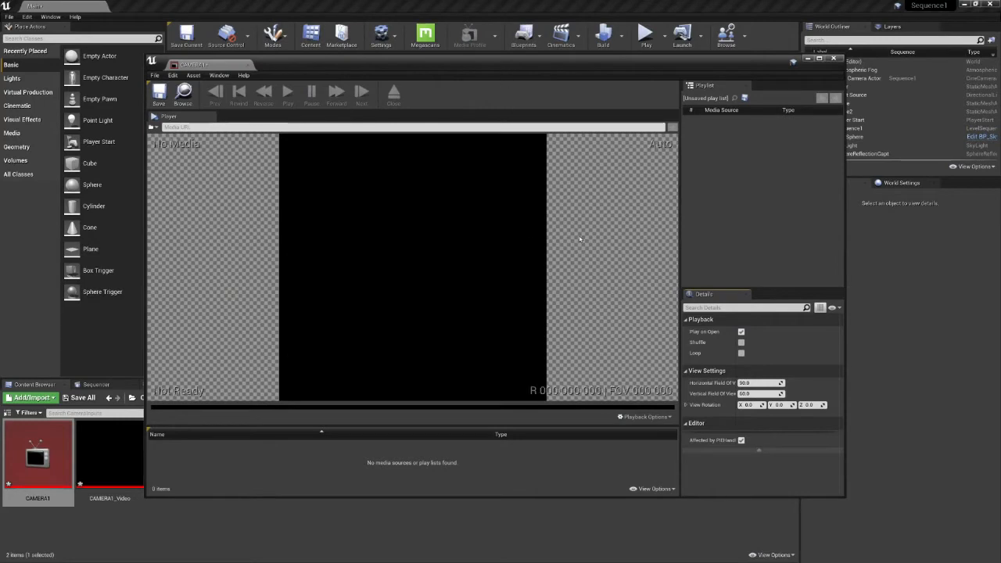
click(153, 127)
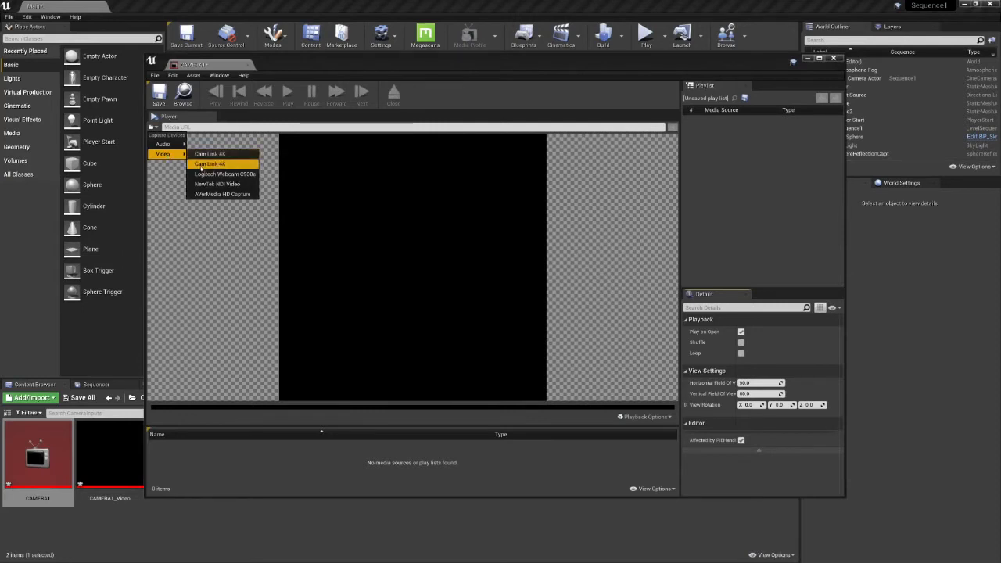
mouse_move(210, 164)
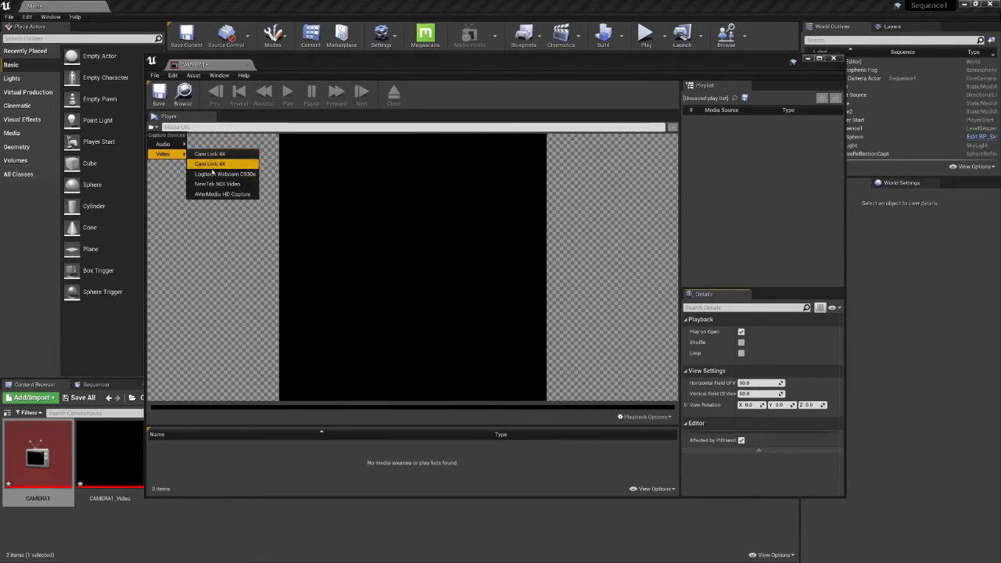
mouse_move(210, 154)
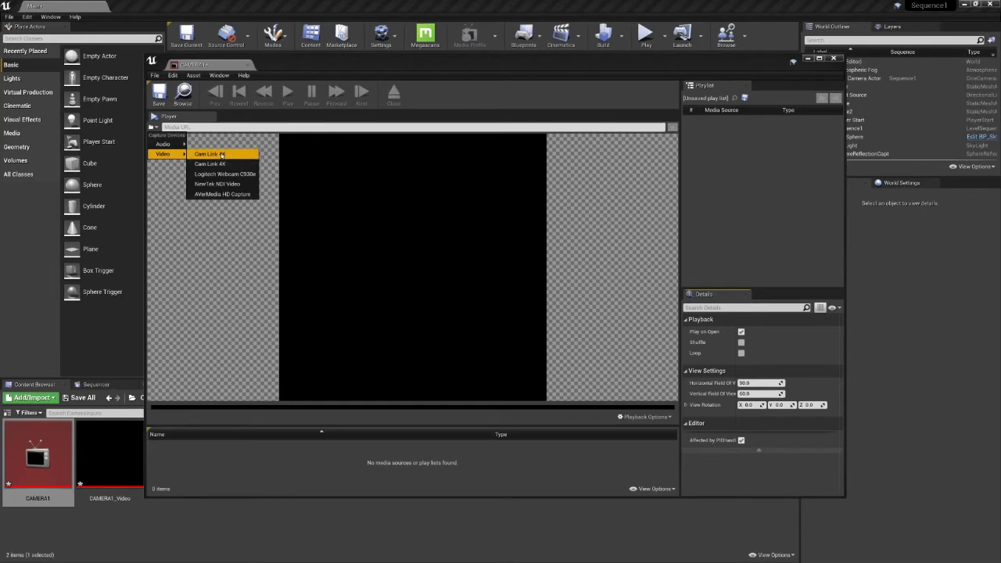
click(209, 154)
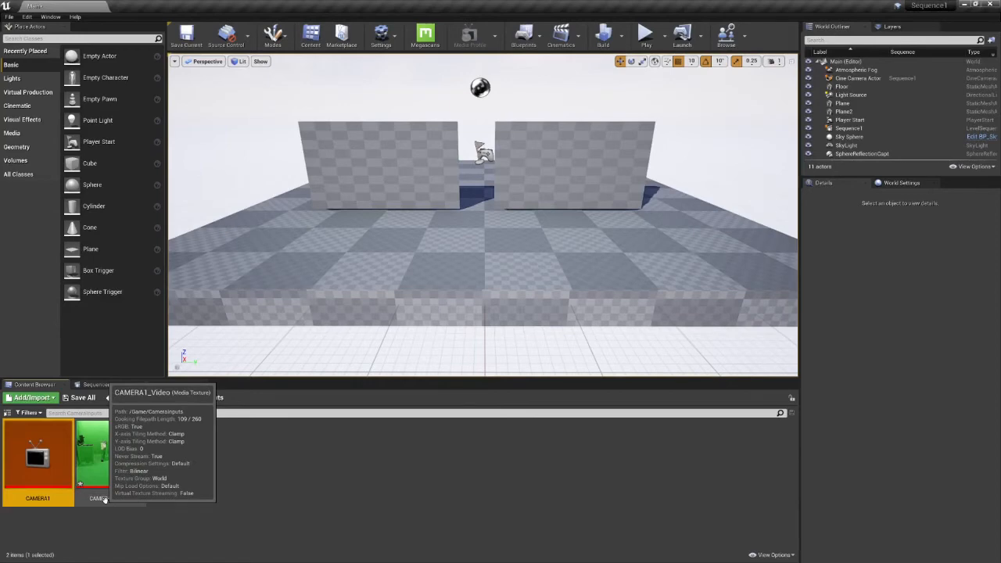
View the CAMERA1_Video texture now showing the live green-screen feed
double_click(97, 457)
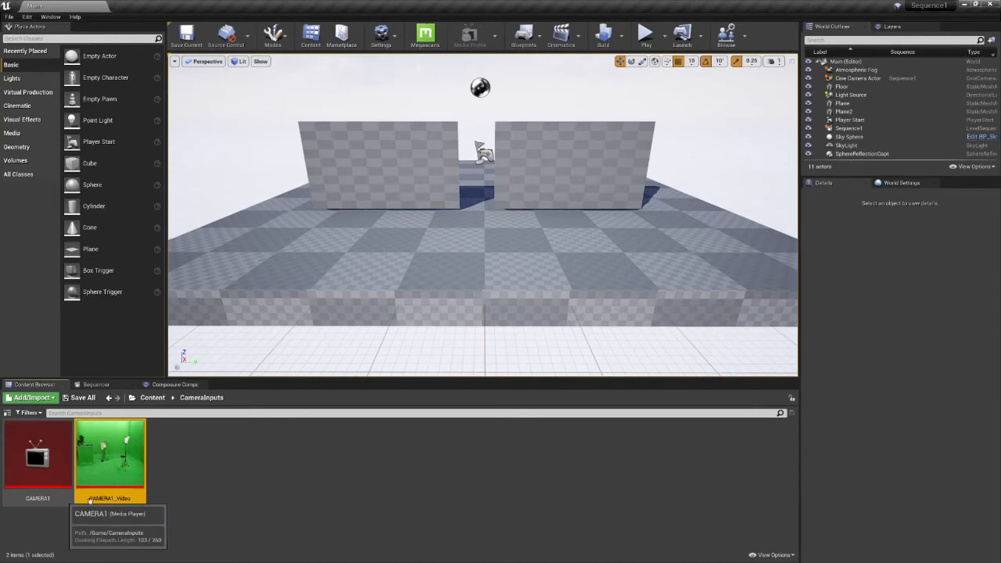
mouse_move(354, 156)
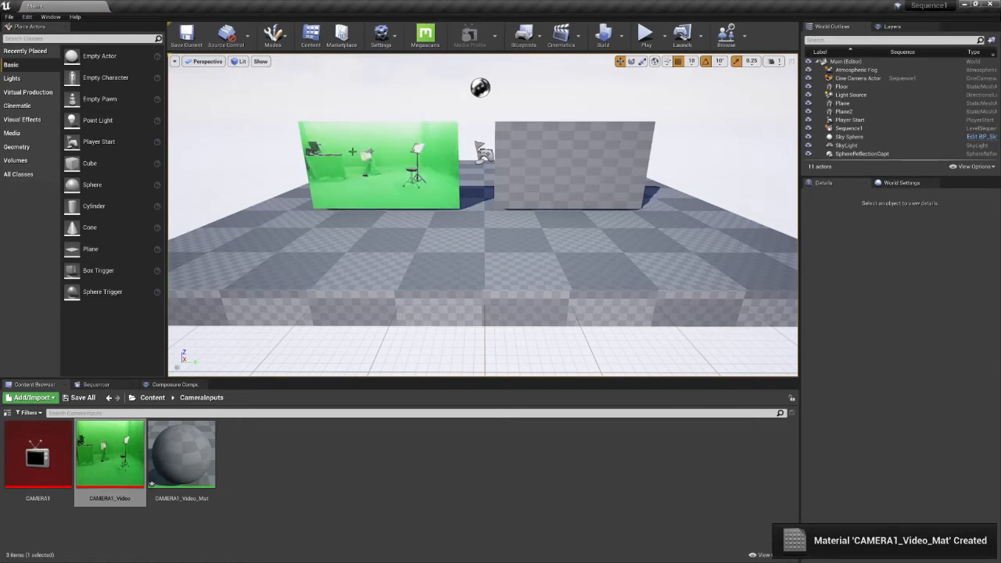
mouse_move(389, 181)
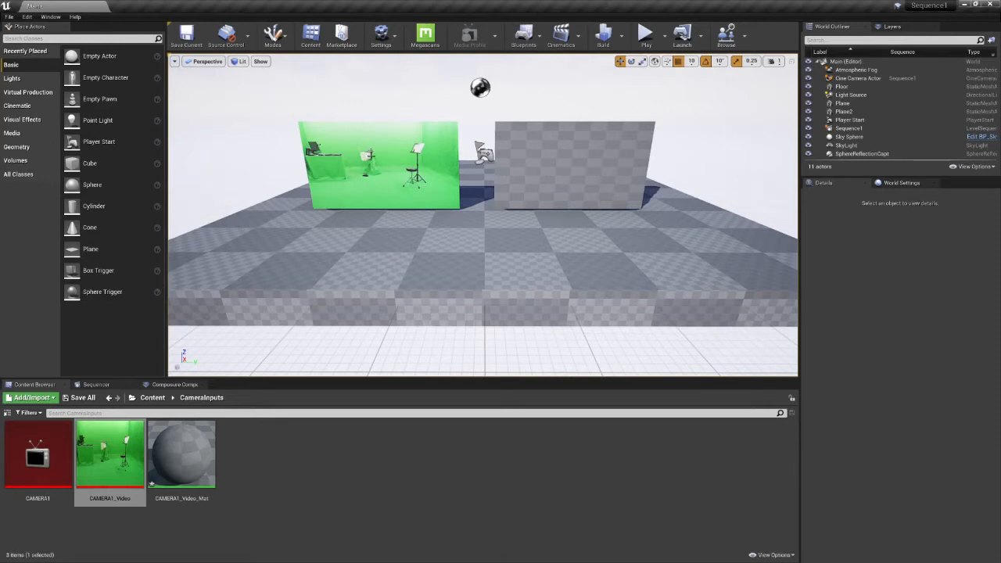
mouse_move(380, 169)
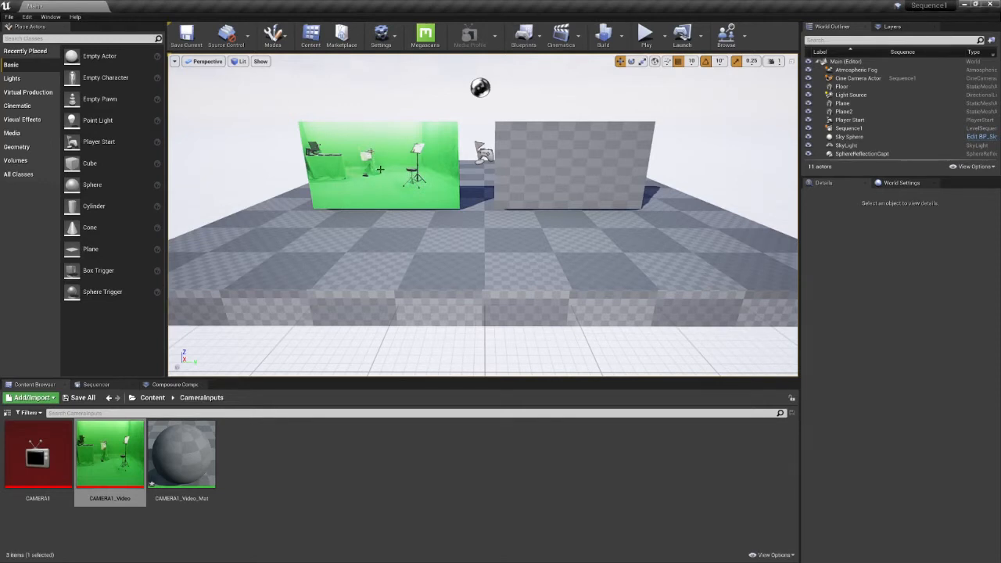
mouse_move(353, 341)
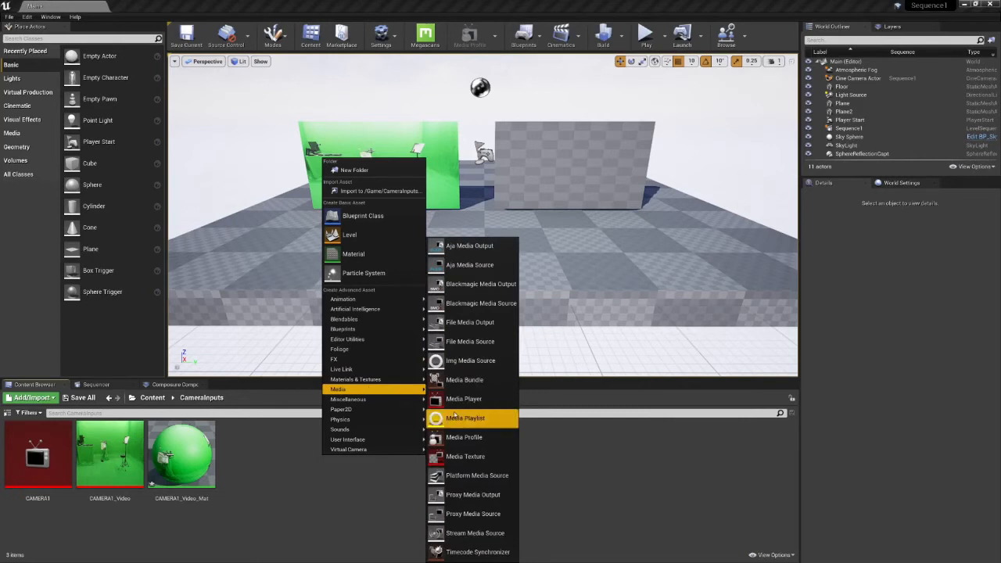
Create the CAMERA2 media player with its own video output media texture
click(463, 399)
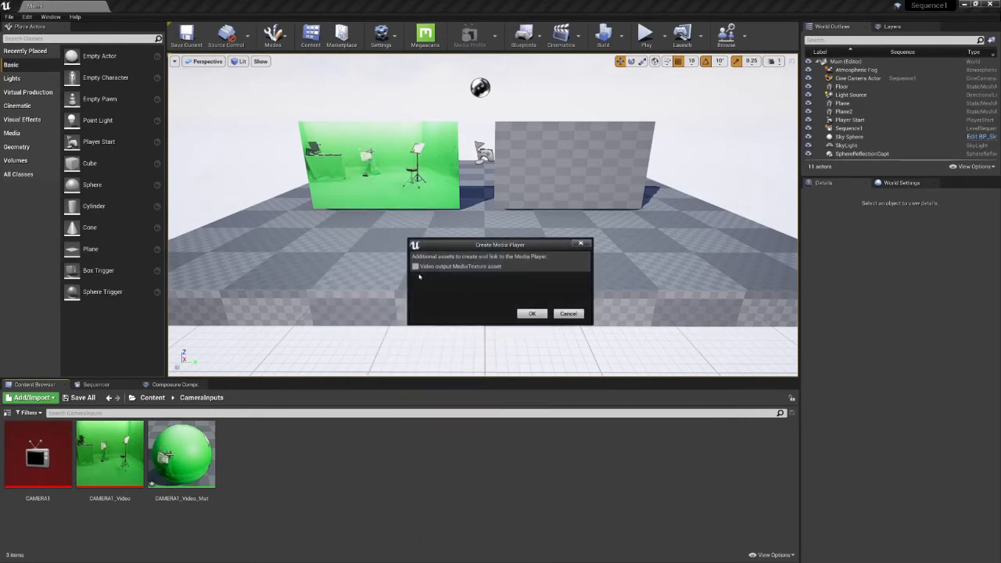
mouse_move(478, 311)
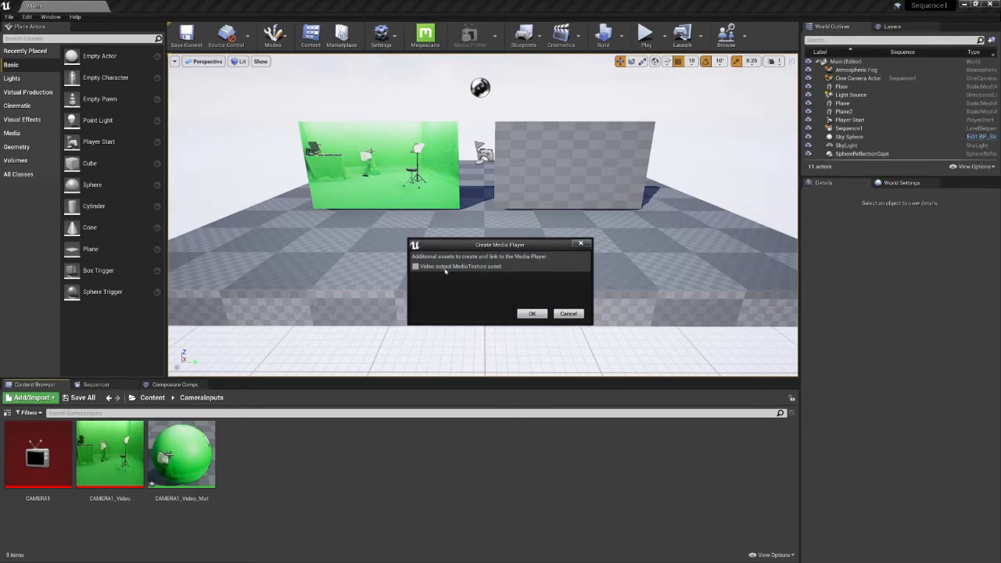
mouse_move(446, 274)
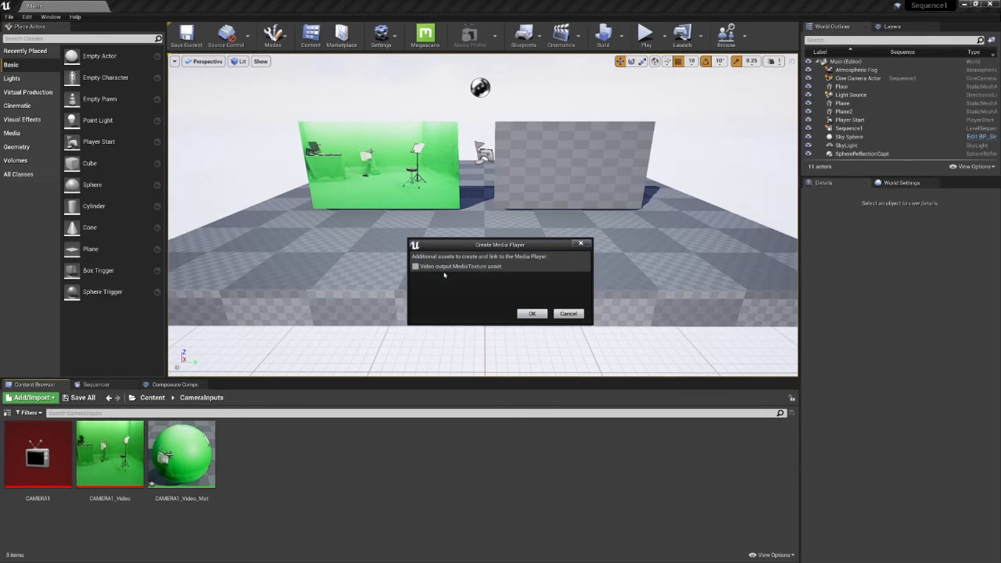
click(416, 266)
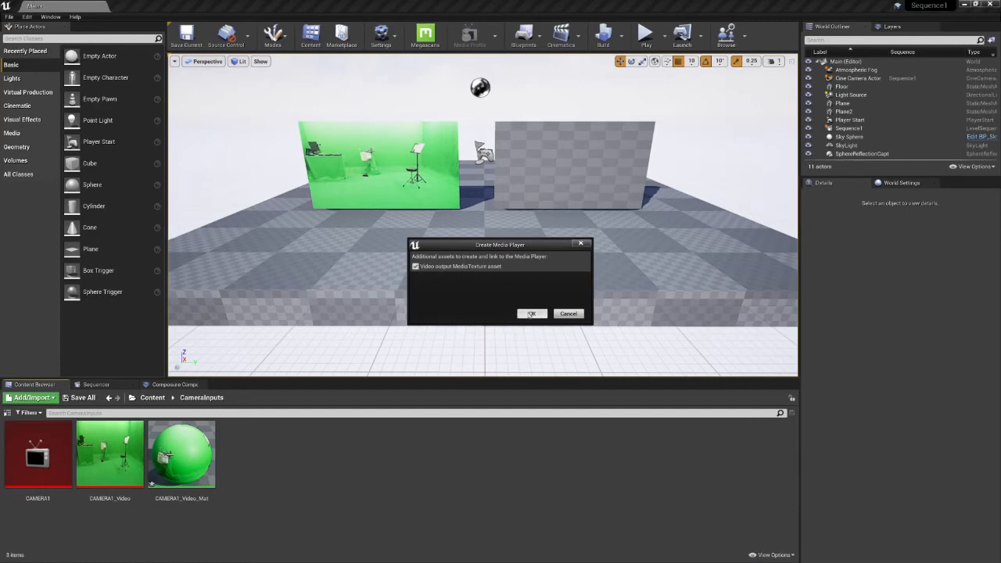
click(532, 313)
text(CAMERA2)
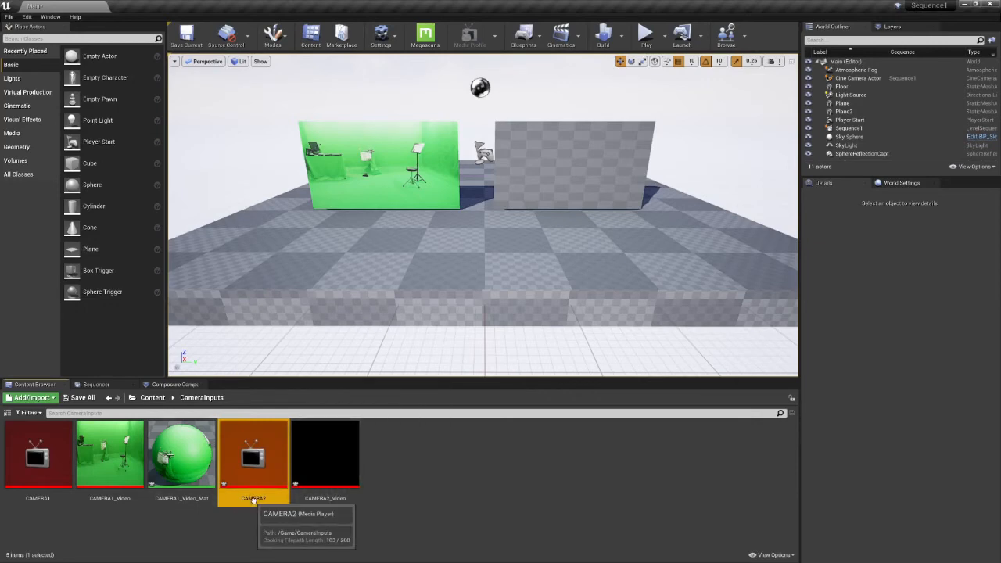
Make CAMERA2 play the green-screen capture feed and check CAMERA2_Video receives it
double_click(254, 454)
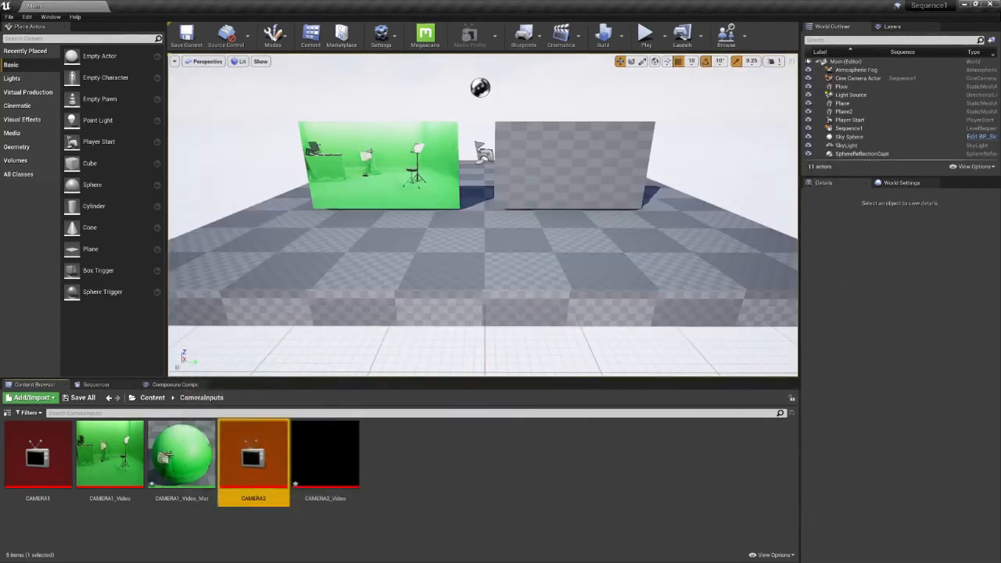
mouse_move(325, 456)
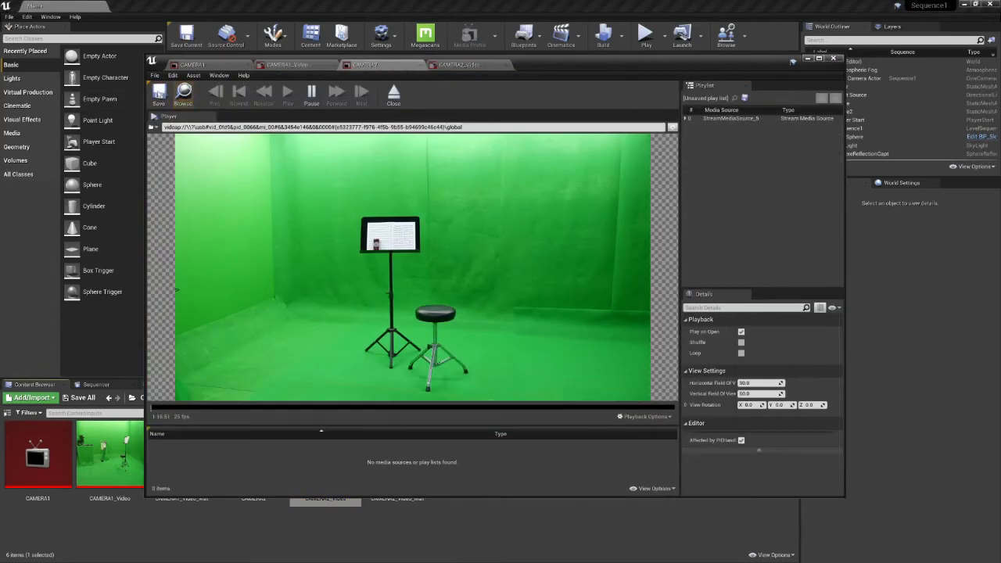
click(456, 64)
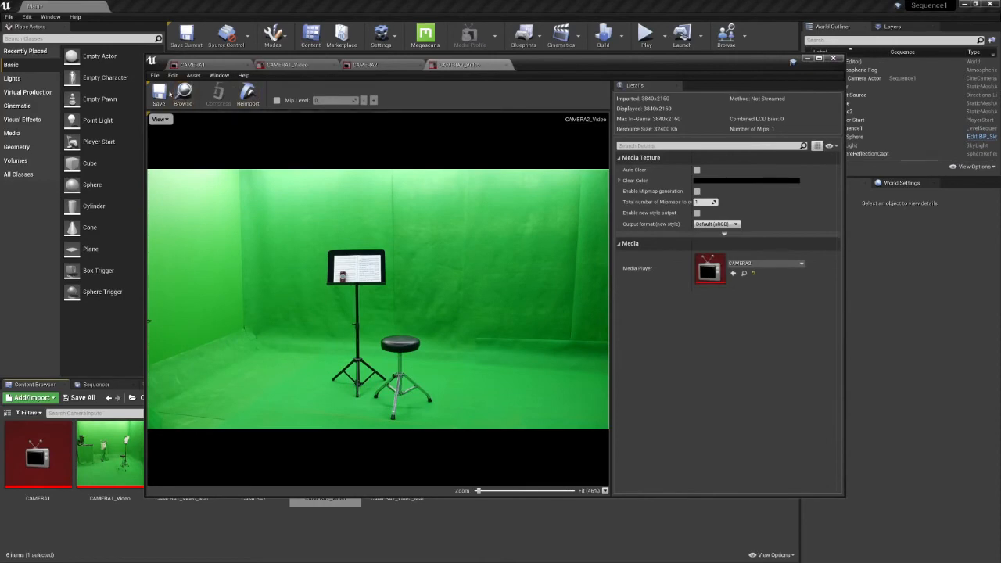